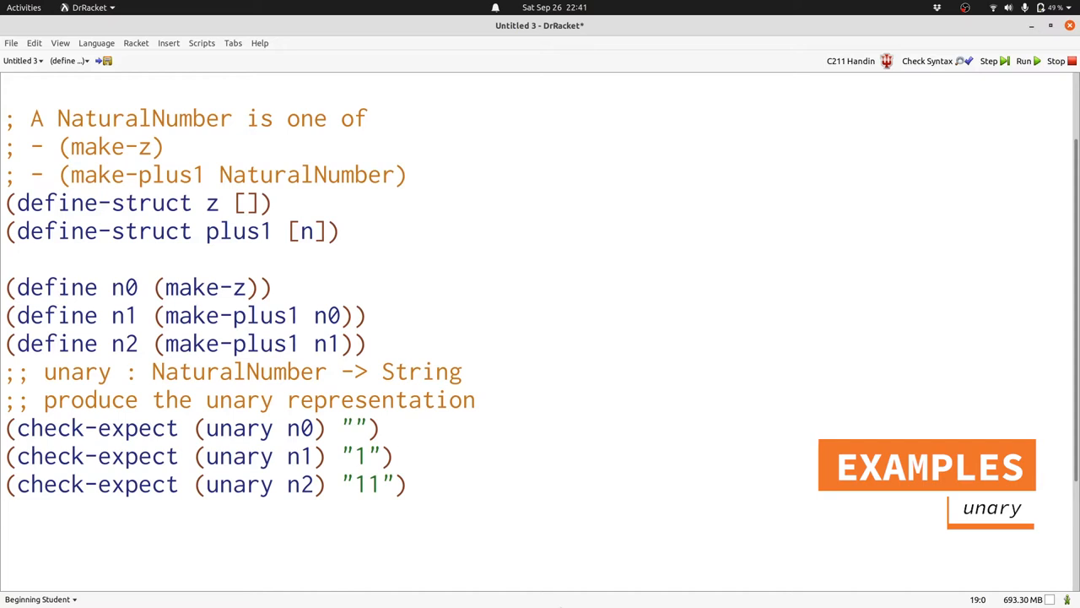
# - Start a new line above the check-expects for the unary cond template
pyautogui.press('Return')
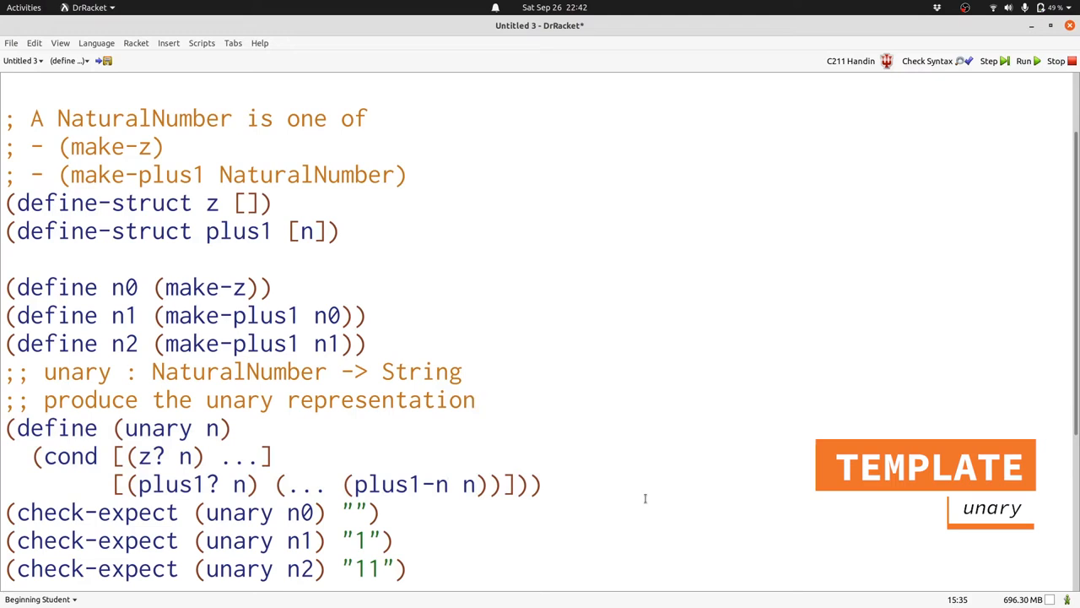
pyautogui.click(476, 400)
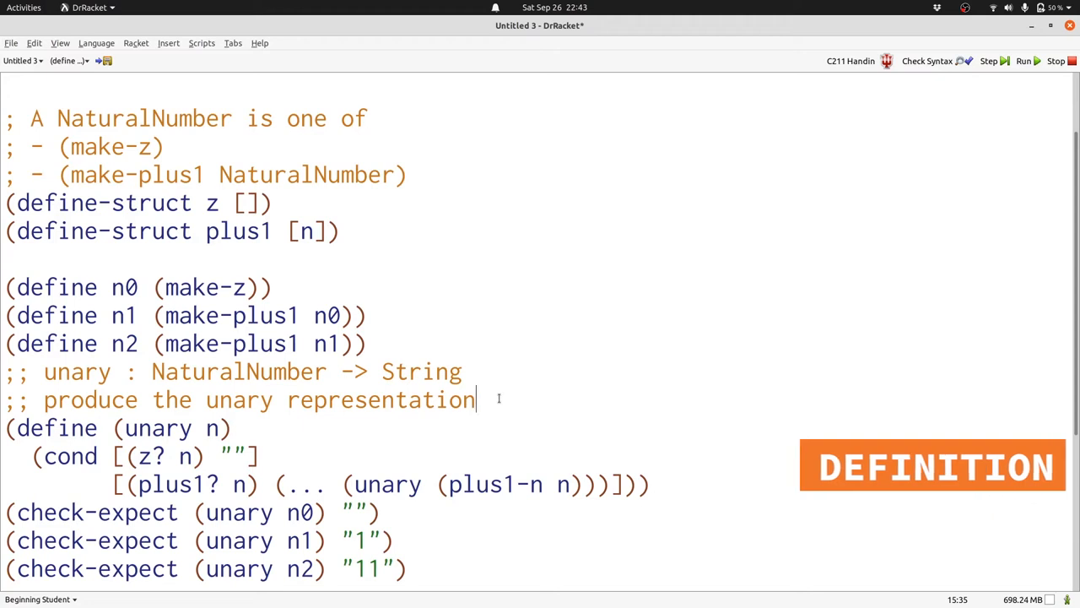
# - Replace the placeholder with string-append "1" around the recursive unary call
pyautogui.write('string-append "1"')
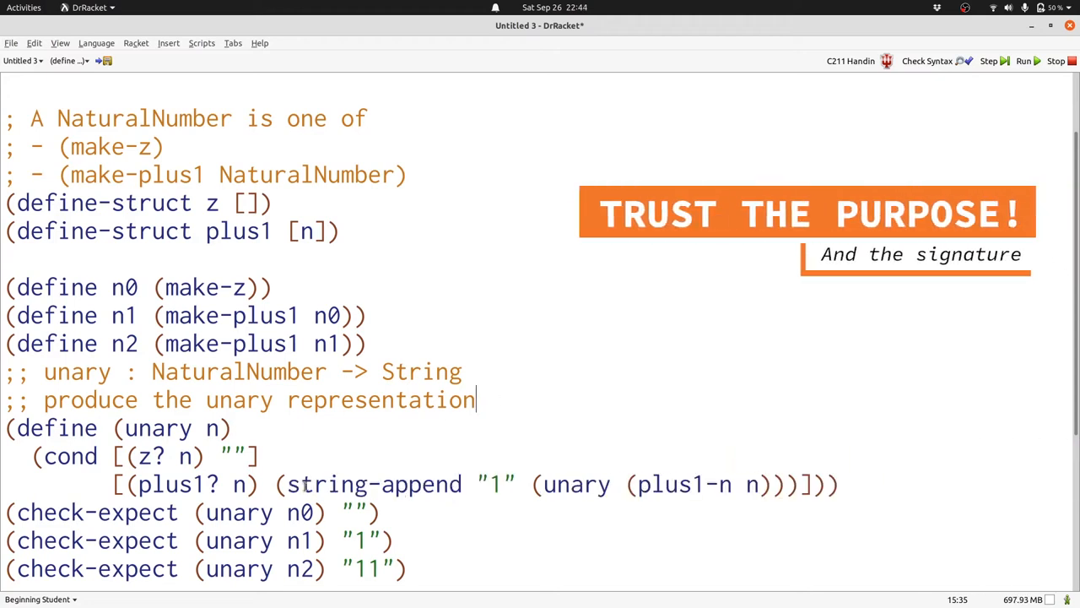